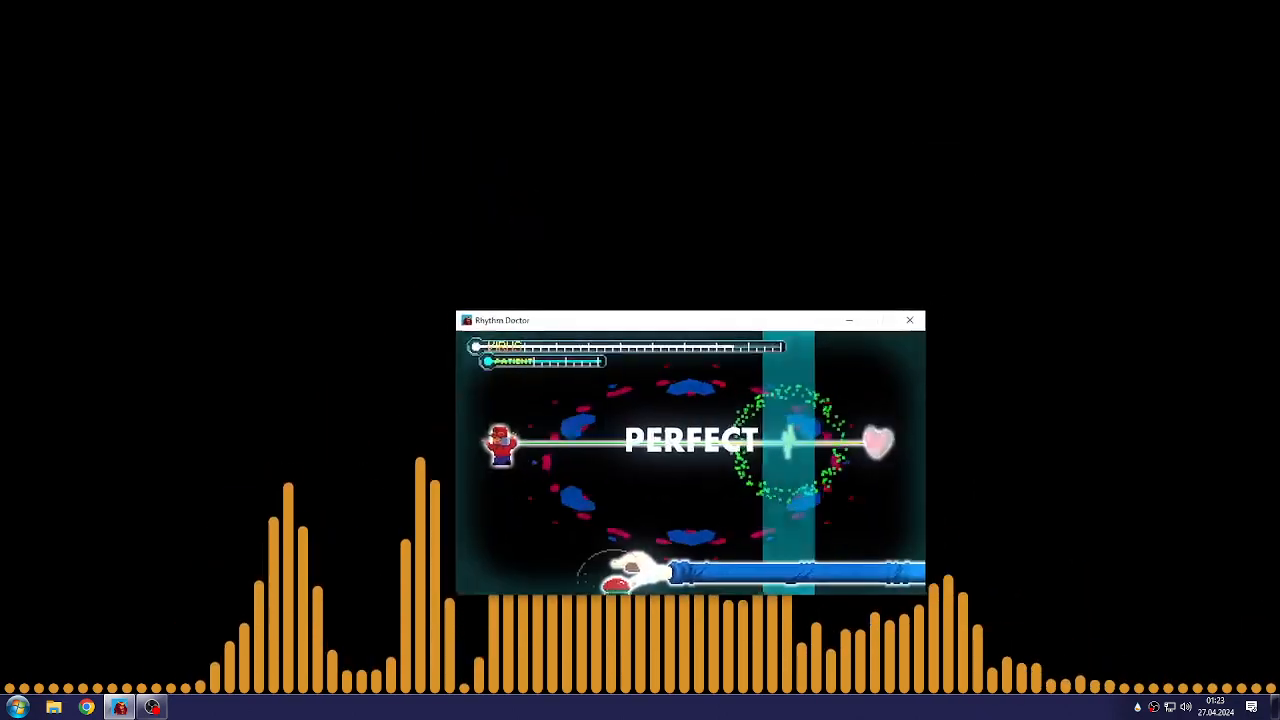
Reposition the game window up and left of centre, then nudge it right, while the level plays
drag(690, 320, 530, 236)
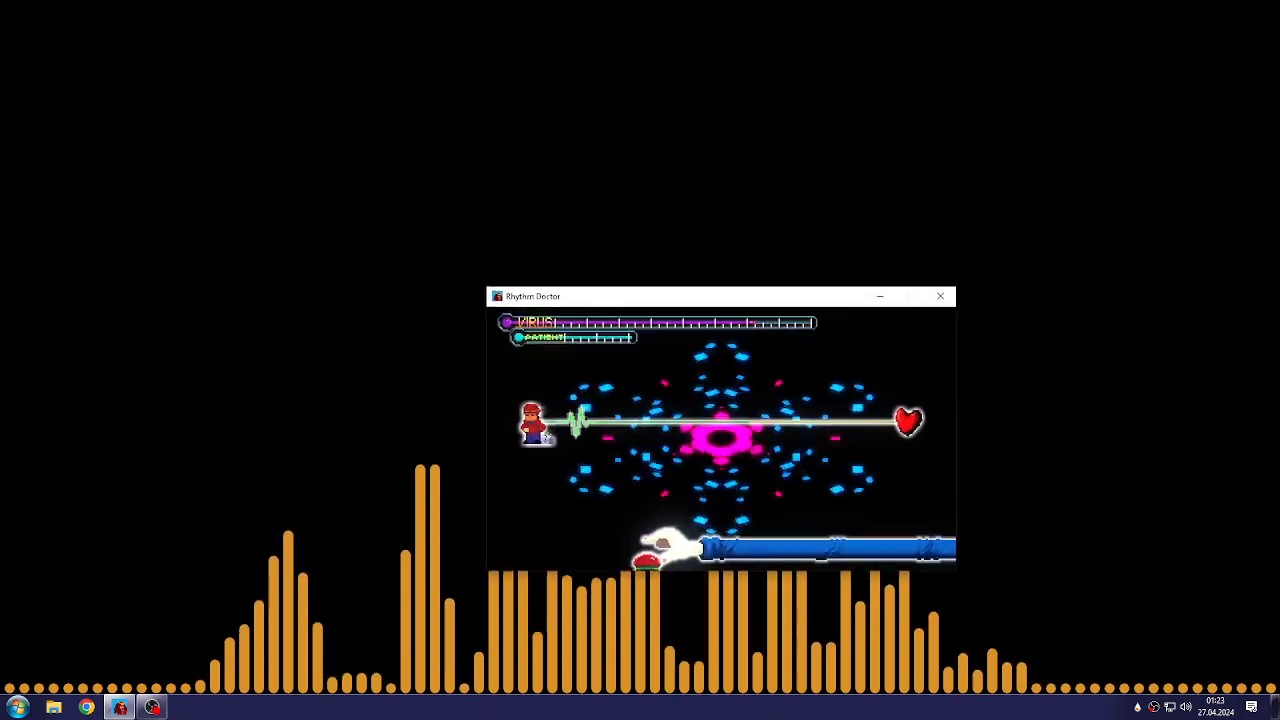
drag(720, 296, 548, 272)
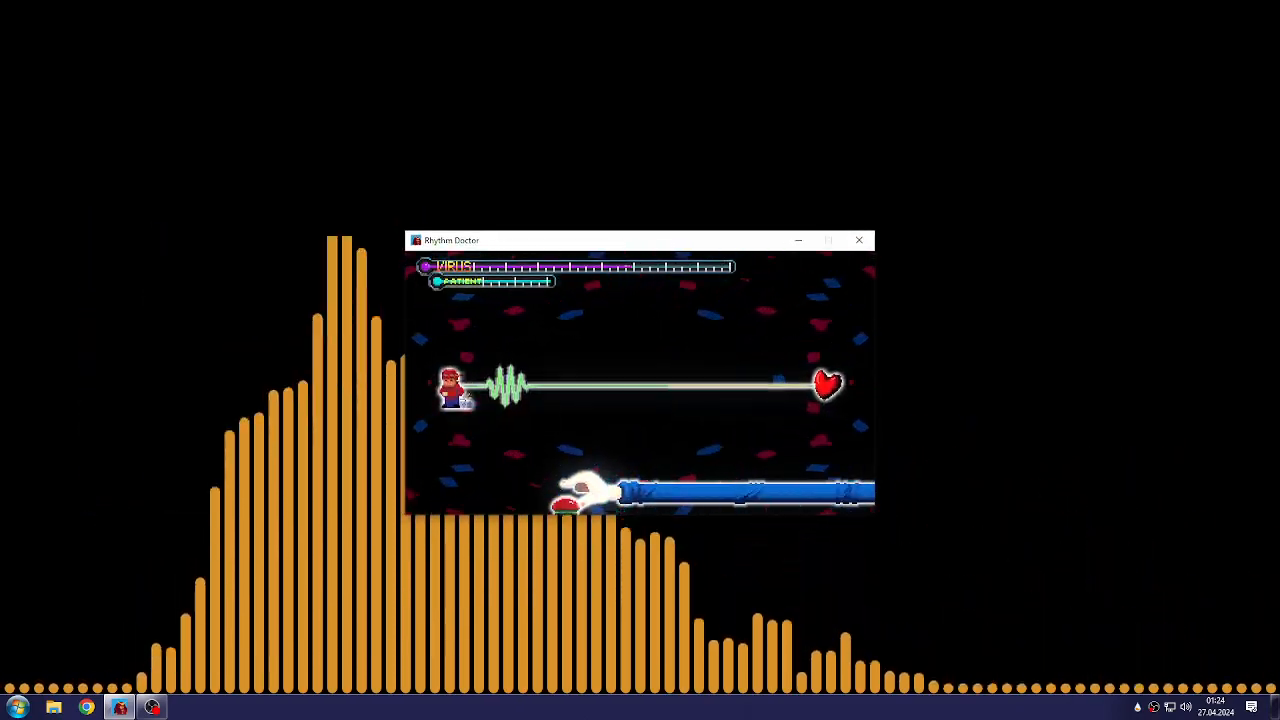
drag(640, 240, 960, 210)
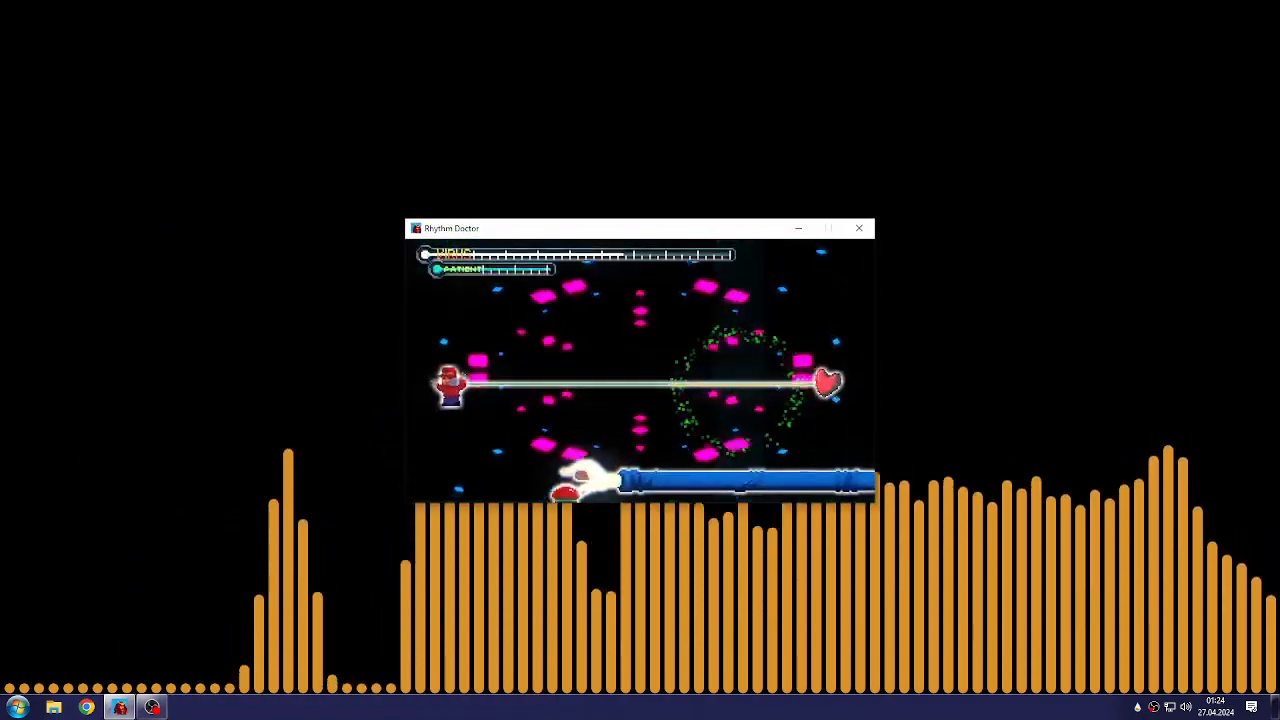
drag(452, 228, 772, 240)
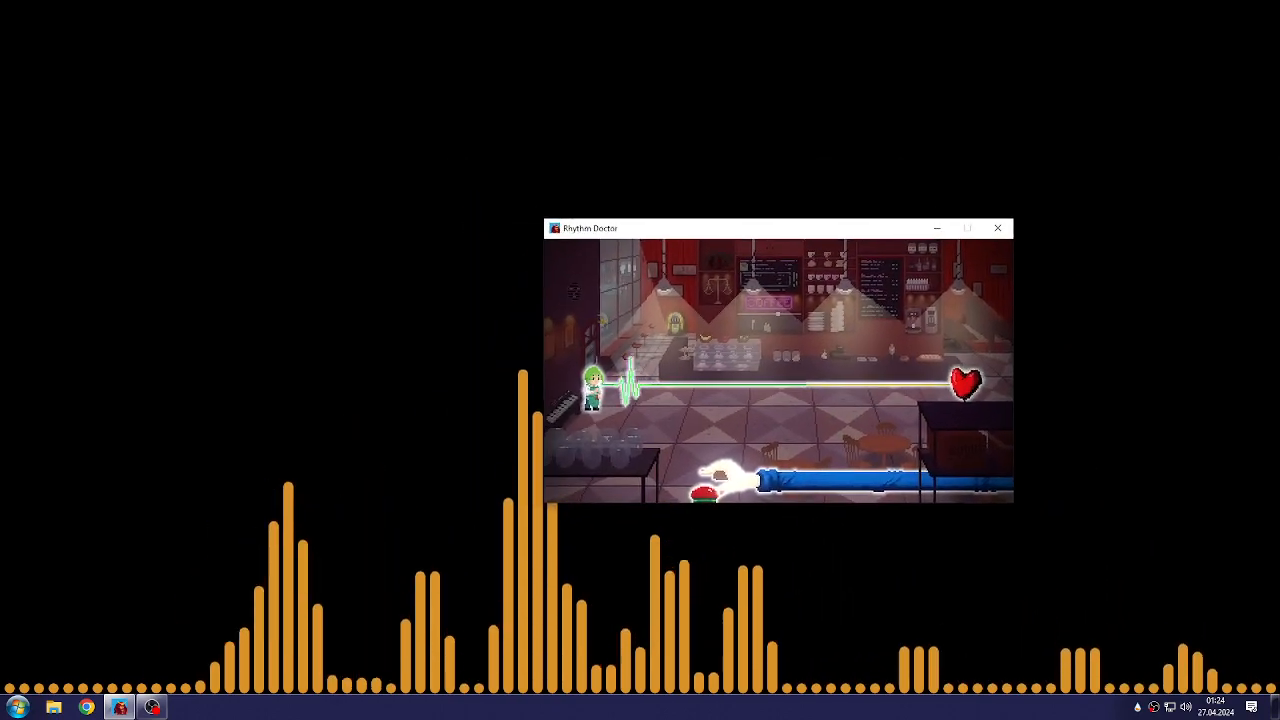
Move the game window left-down, up-right, then to the far left during the two-patient section
drag(590, 228, 768, 172)
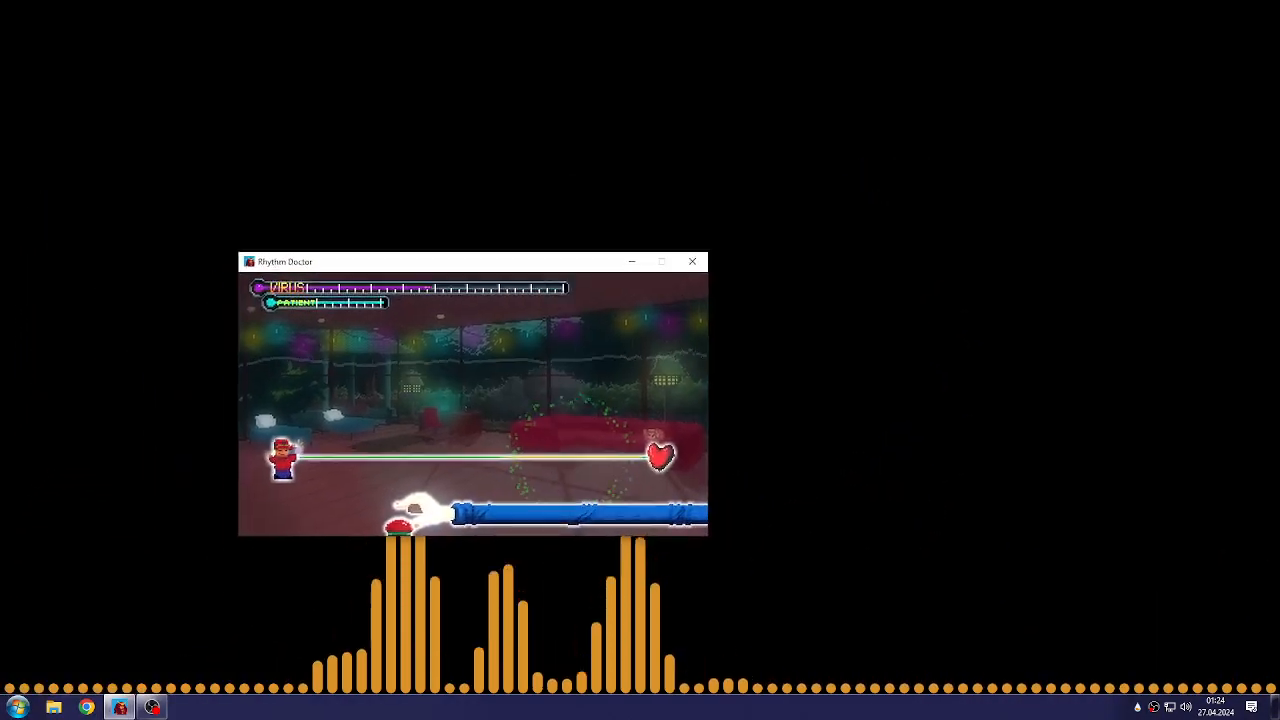
drag(284, 260, 610, 176)
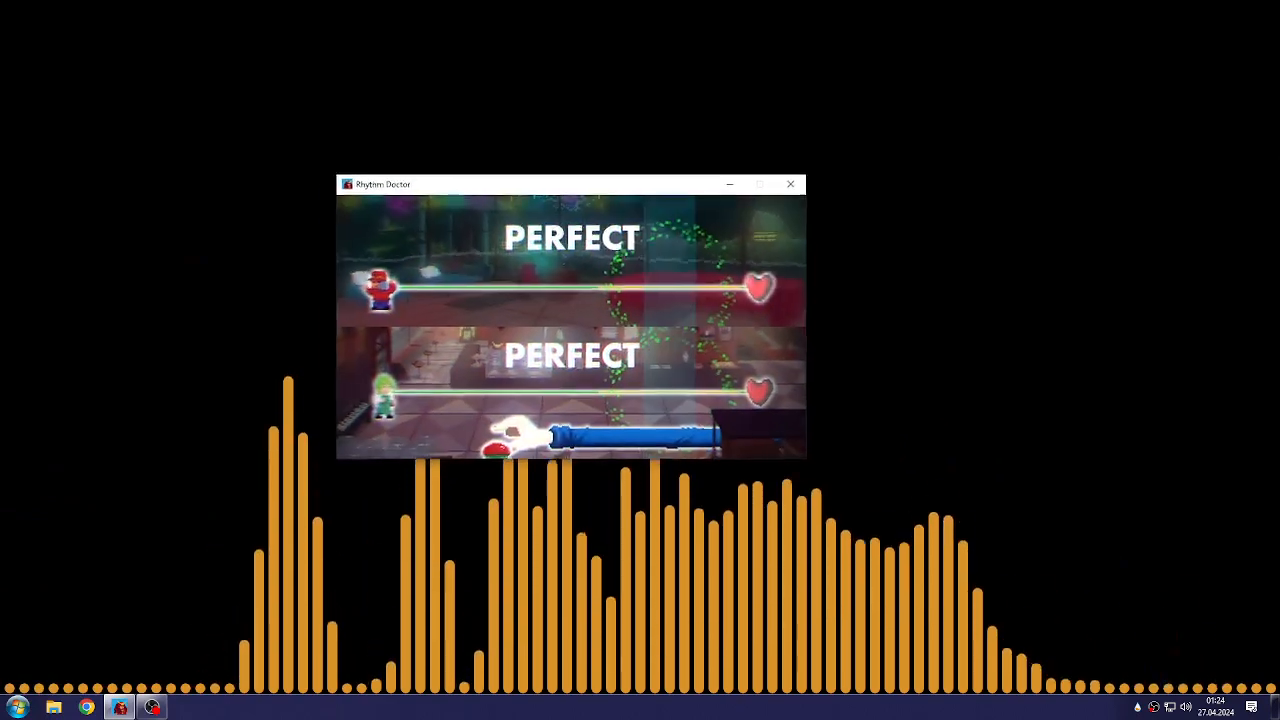
drag(570, 184, 1076, 184)
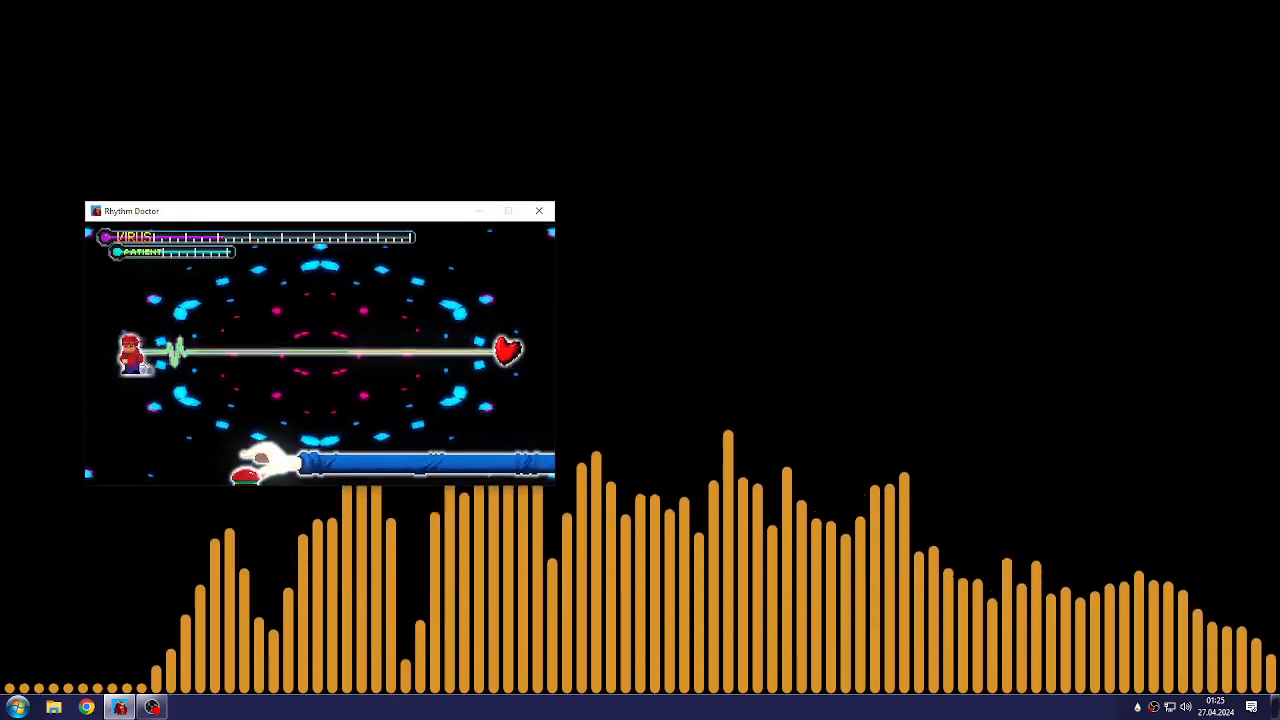
Move the game window across to the right side of the desktop
drag(130, 212, 772, 212)
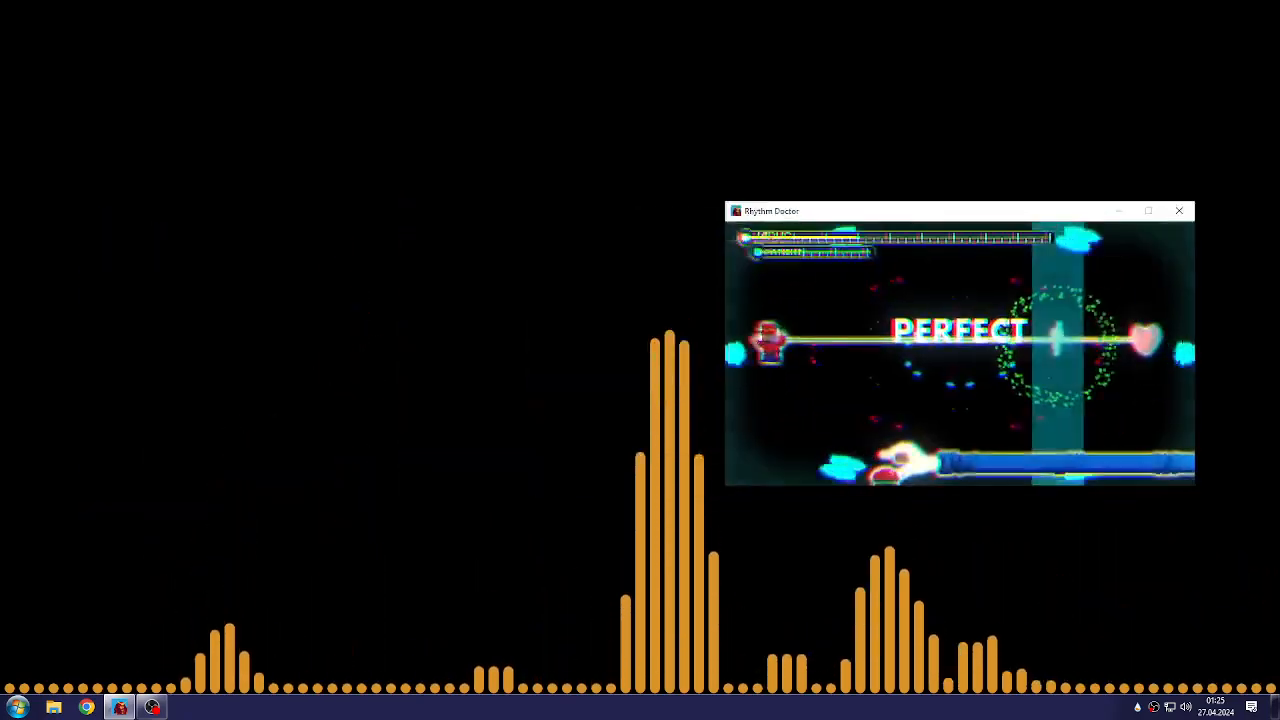